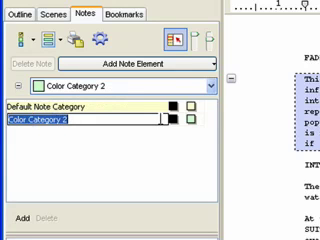
Name the new note categories Theme, Plot and Character
type("T")
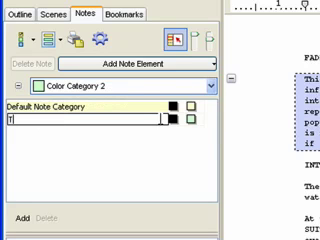
type("heme")
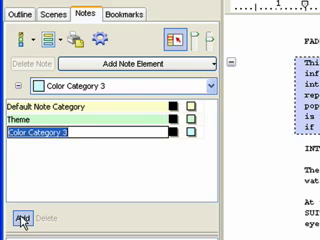
type("Plot")
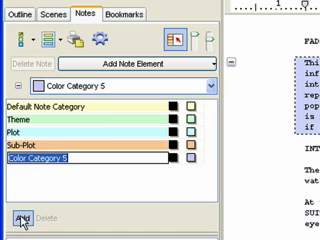
type("Ch")
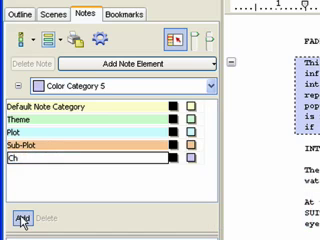
type("Character")
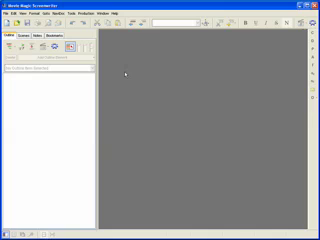
Reopen the saved screenplay from the File menu
left_click(8, 11)
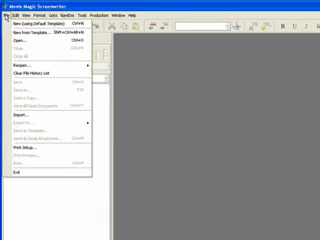
left_click(16, 35)
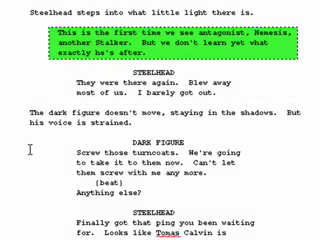
Insert notes below the Dark Figure's strained-voice description with Shift+Ctrl+N
key("shift+ctrl+n")
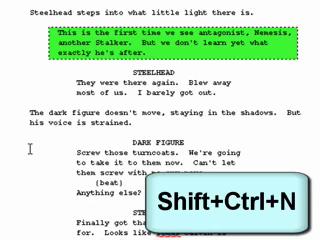
key("shift+ctrl+n")
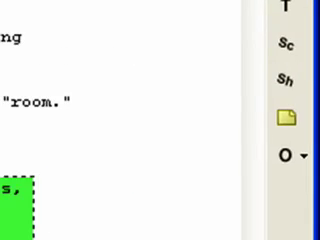
Scroll down to view the notes beneath the Dark Figure's description
scroll("down", 3)
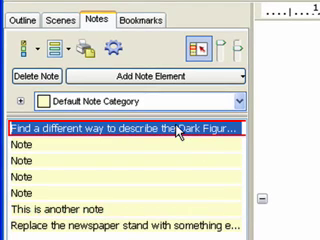
mouse_move(180, 155)
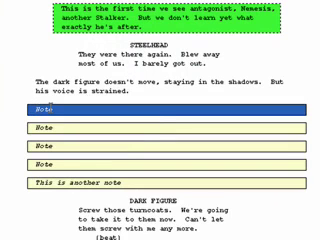
Delete the top untitled note beneath the Dark Figure's description
key("backspace")
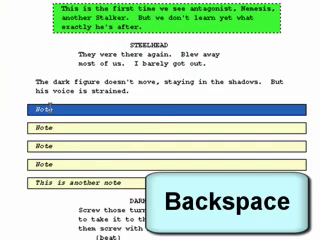
key("Backspace")
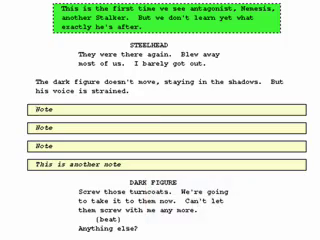